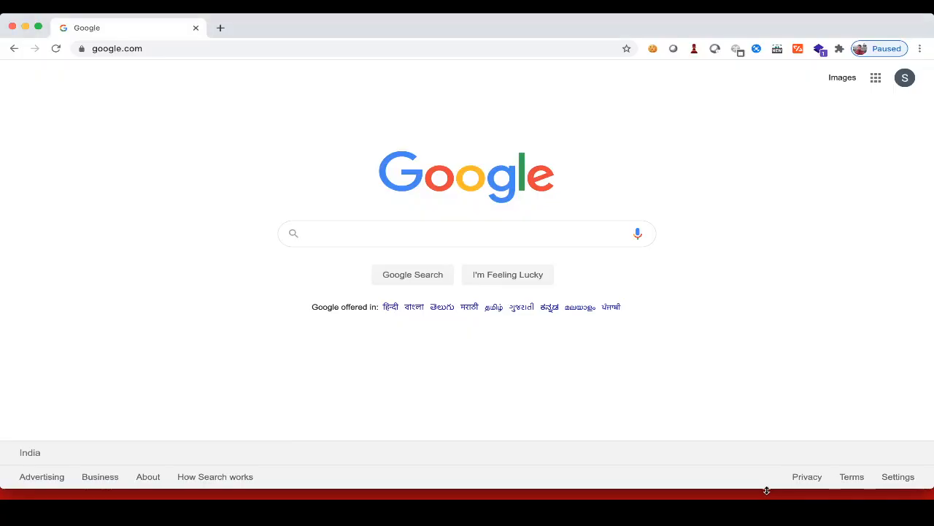
Navigate the browser to mvnrepository.com
left_click(117, 48)
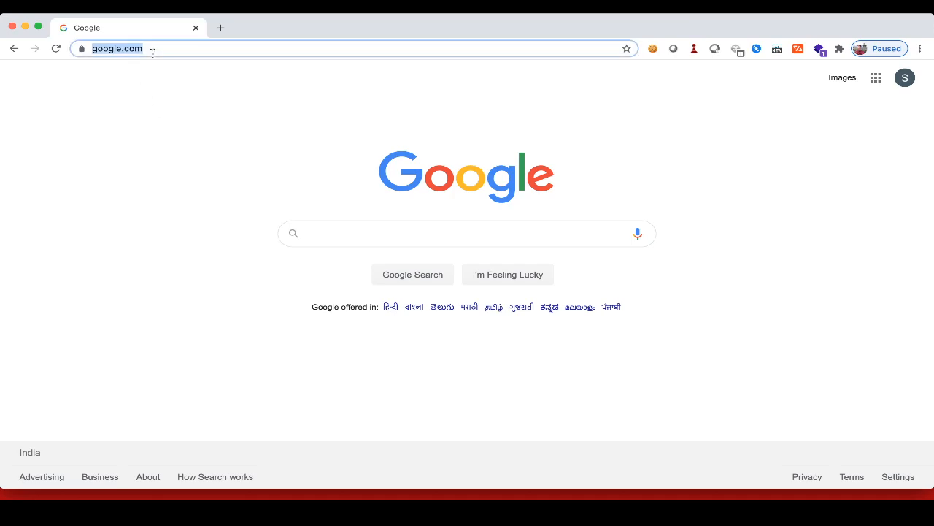
type("mvnr")
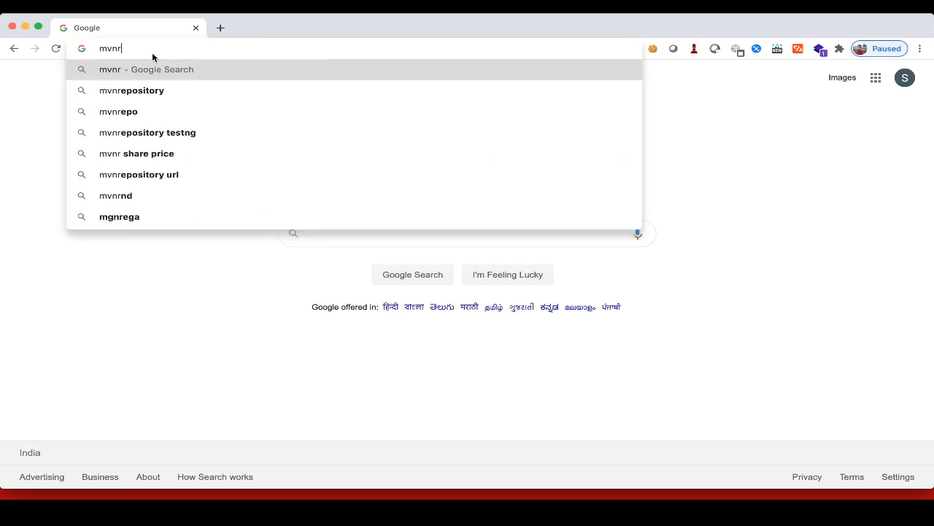
type("eo")
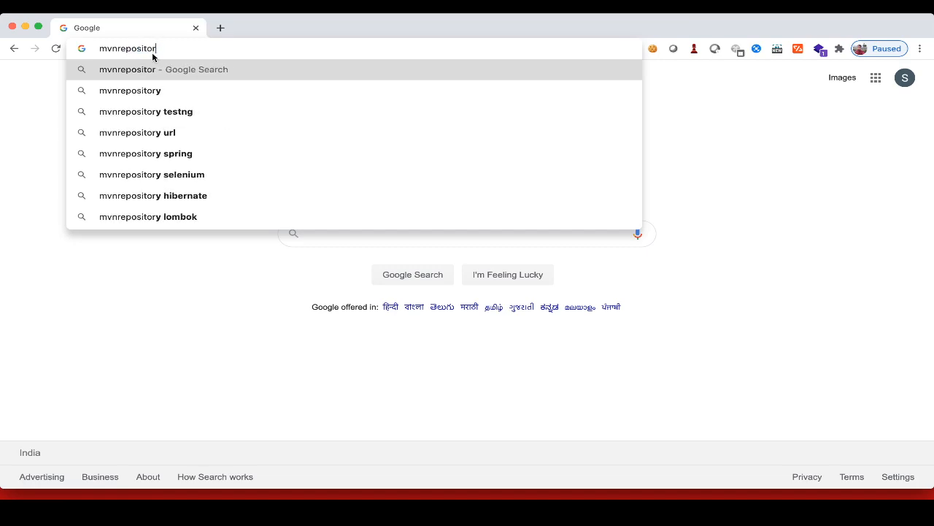
type("y.com")
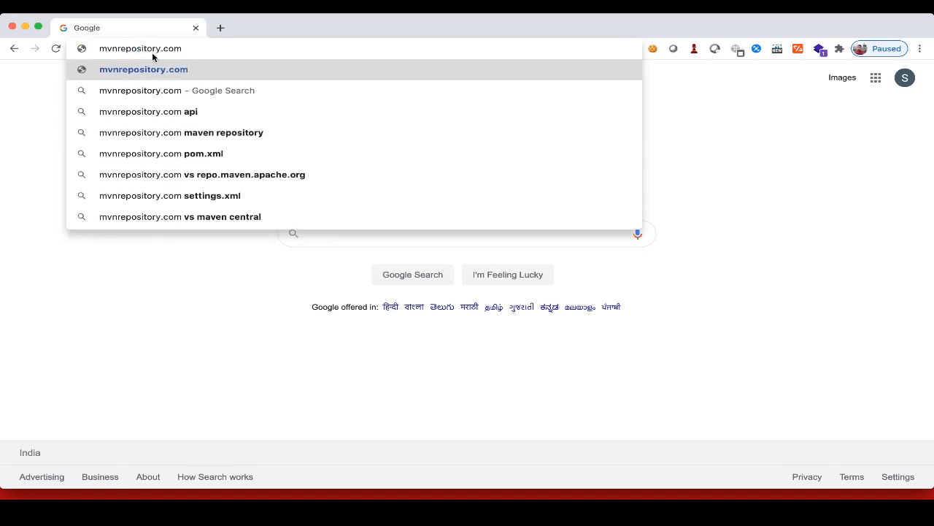
left_click(144, 69)
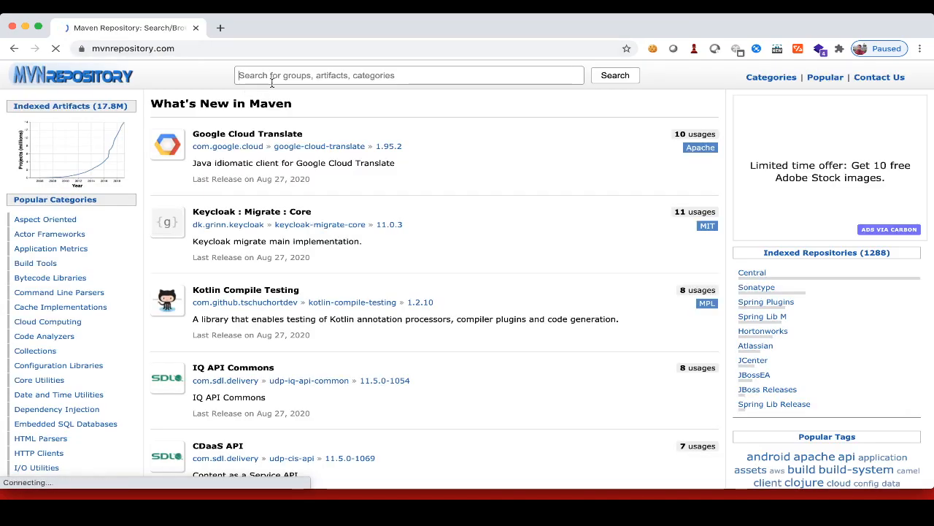
Search Maven Repository for TestNG and open the org.testng » testng artifact page
type("TestN")
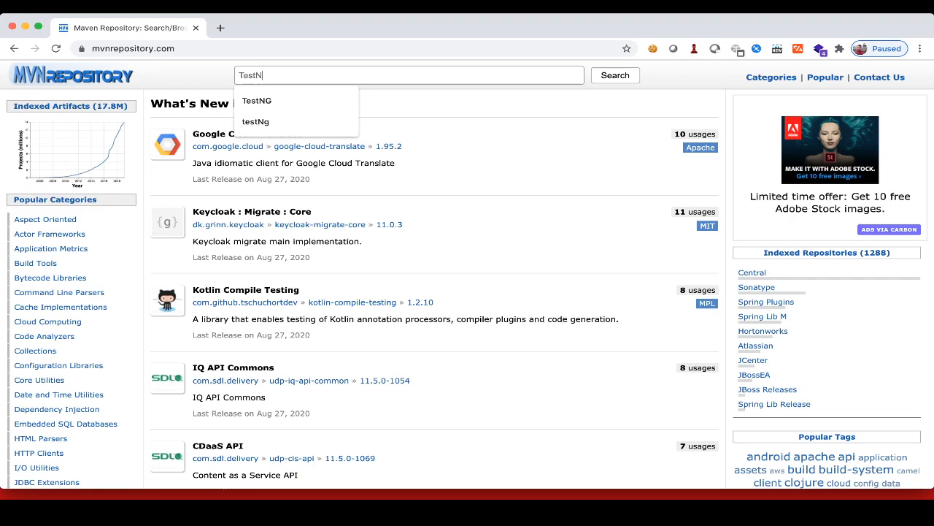
left_click(257, 100)
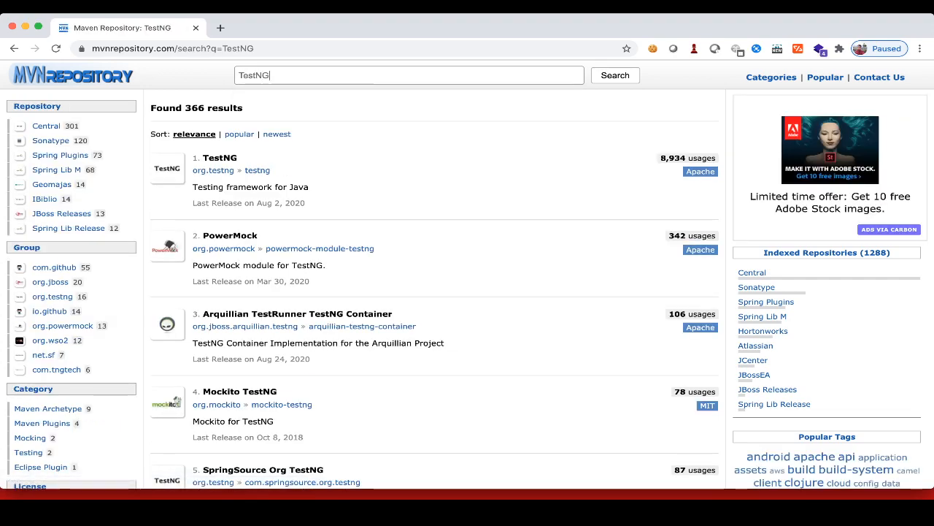
mouse_move(219, 157)
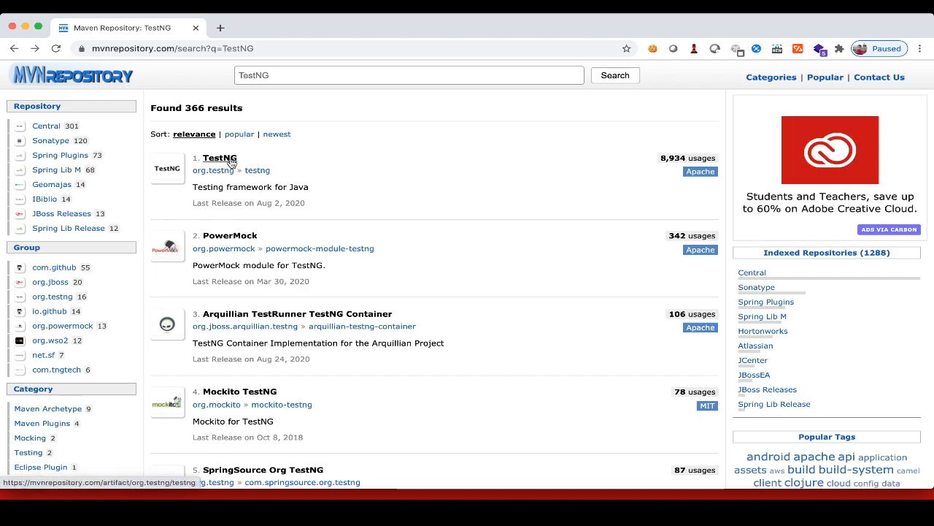
left_click(219, 157)
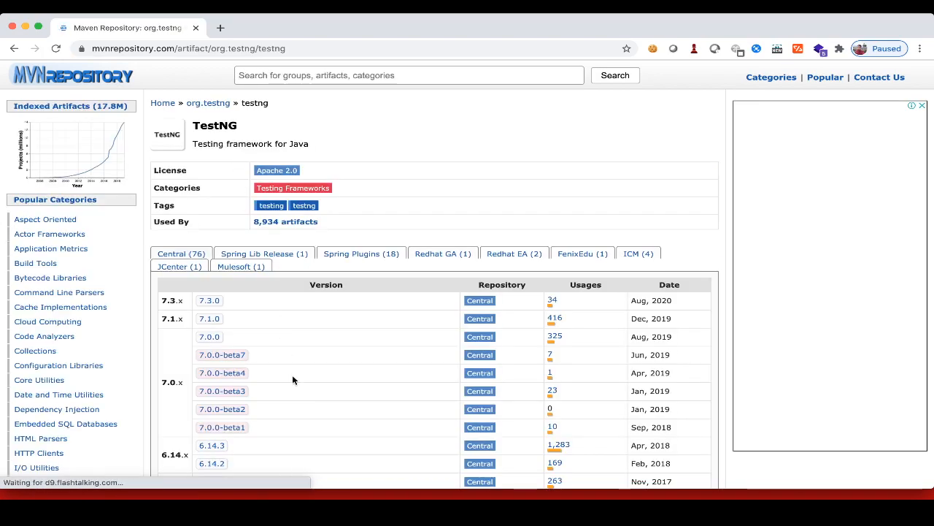
Open TestNG version 6.14.3 and copy its Maven dependency snippet
scroll("down", 3)
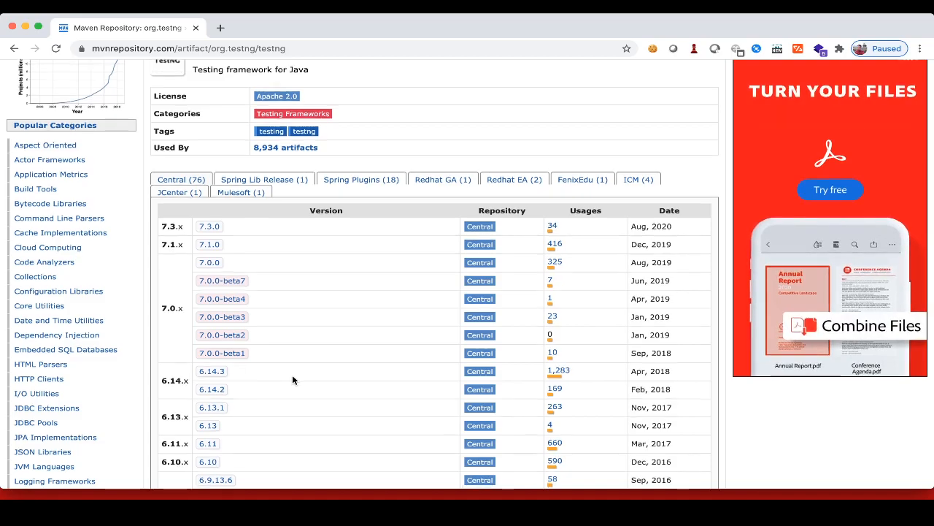
scroll("down", 3)
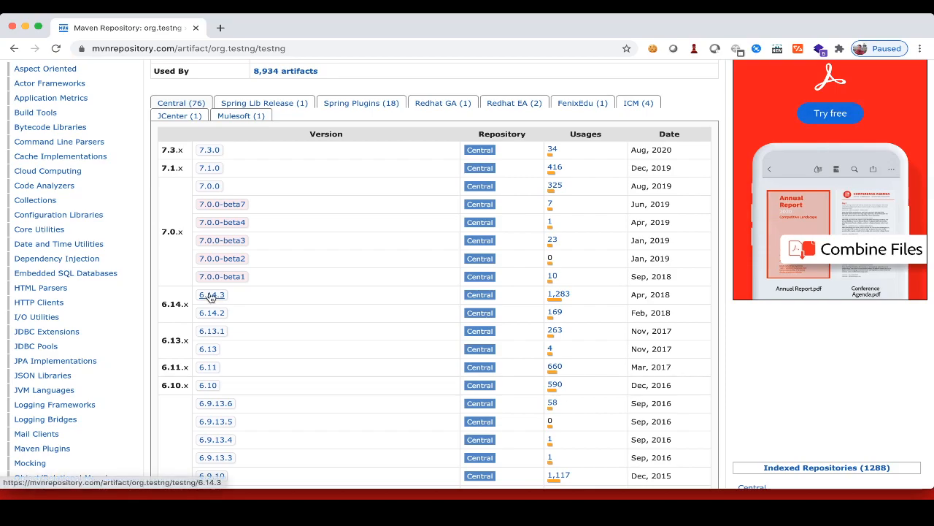
left_click(212, 295)
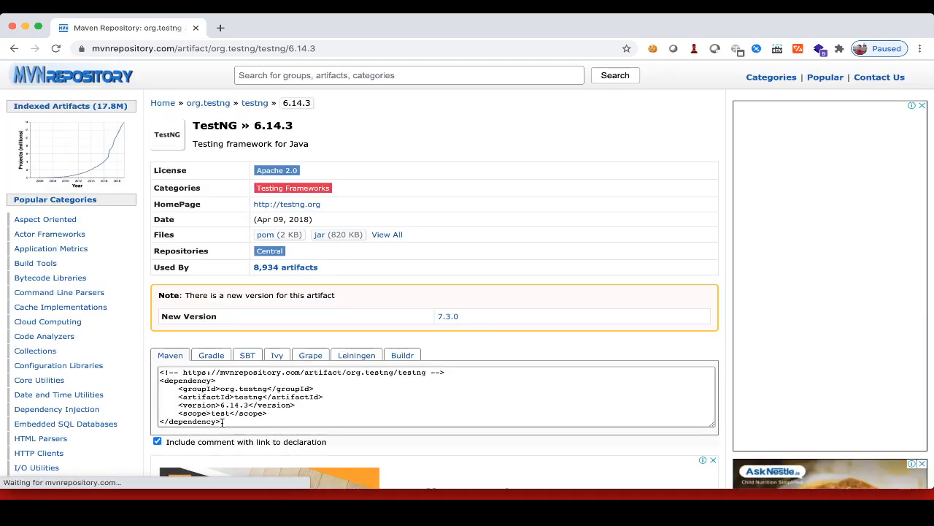
left_click(435, 394)
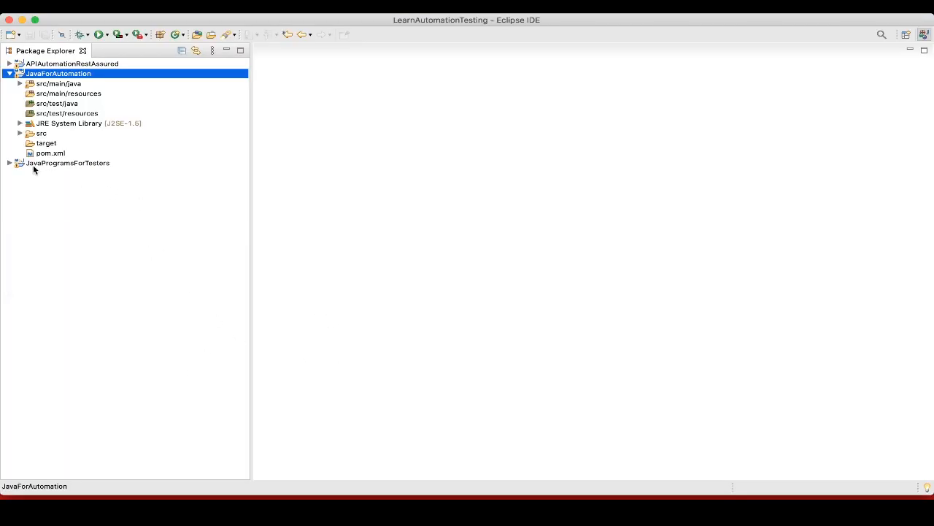
Paste the TestNG 6.14.3 dependency into JavaForAutomation's pom.xml dependencies block
left_click(50, 153)
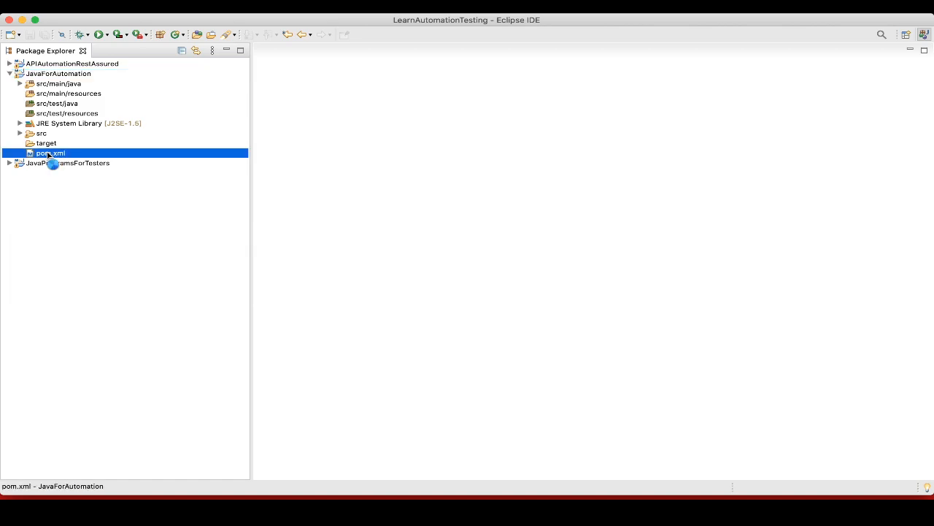
double_click(50, 153)
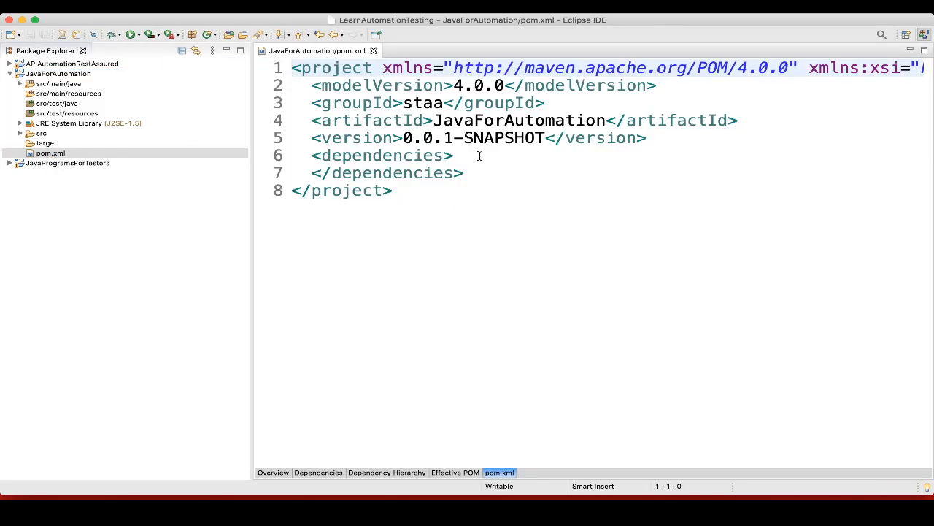
key("Return")
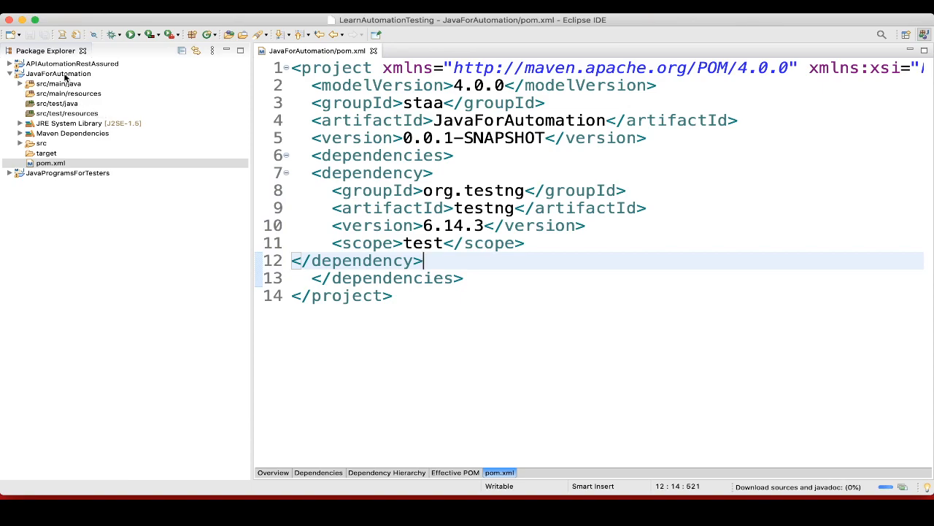
Run Maven Update Project on JavaForAutomation with Force Update of Snapshots/Releases enabled
right_click(58, 73)
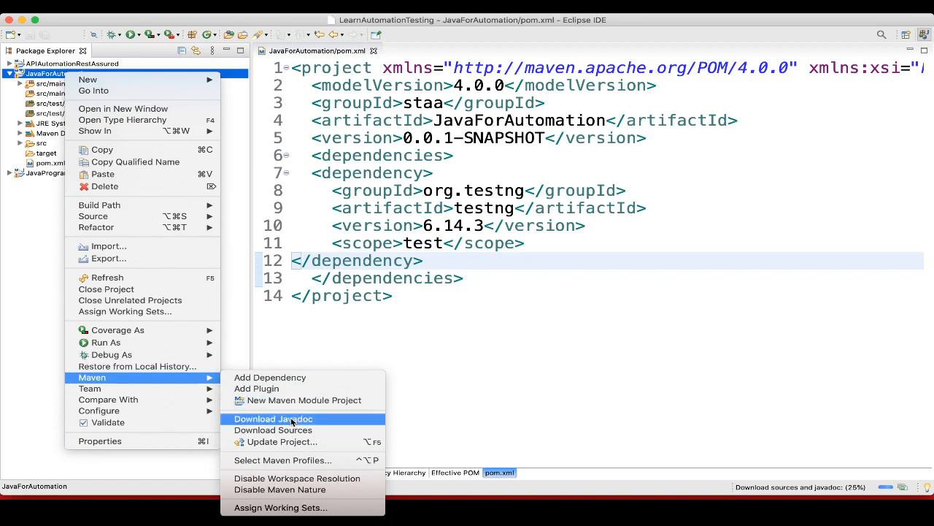
left_click(281, 441)
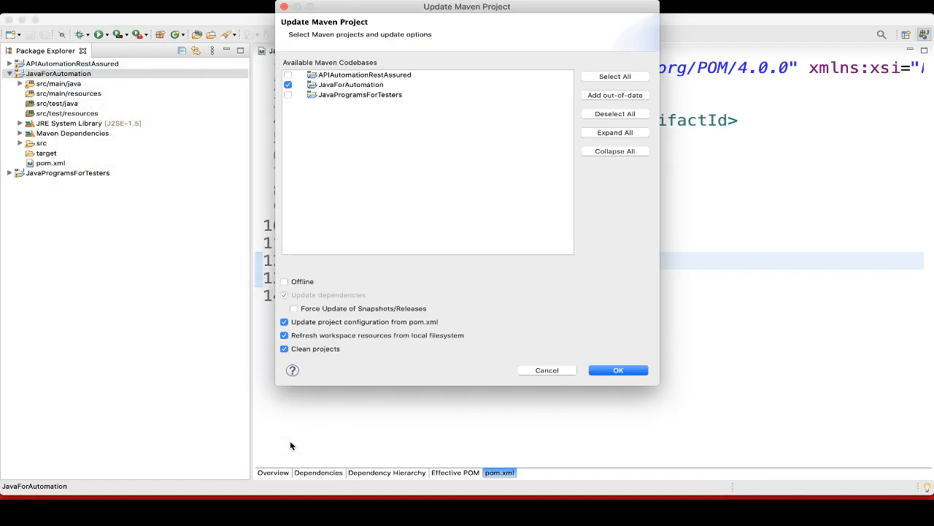
mouse_move(295, 308)
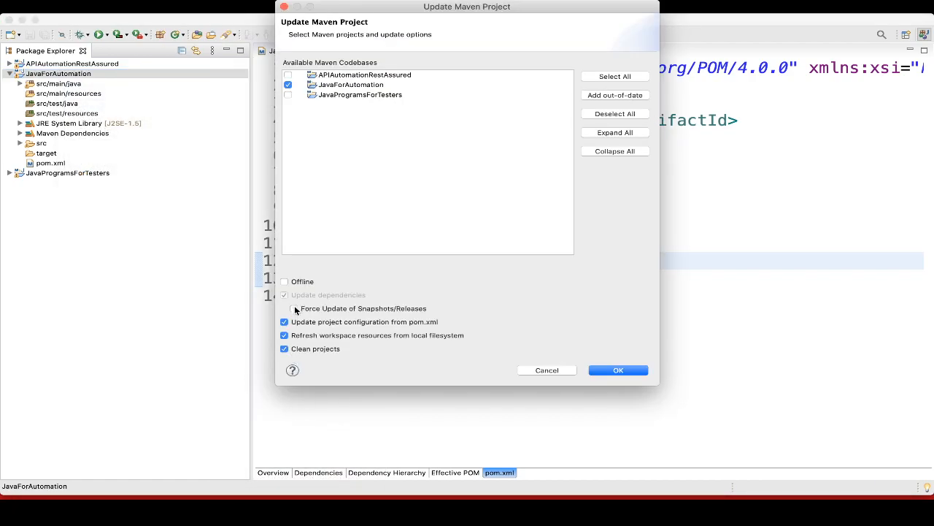
left_click(284, 308)
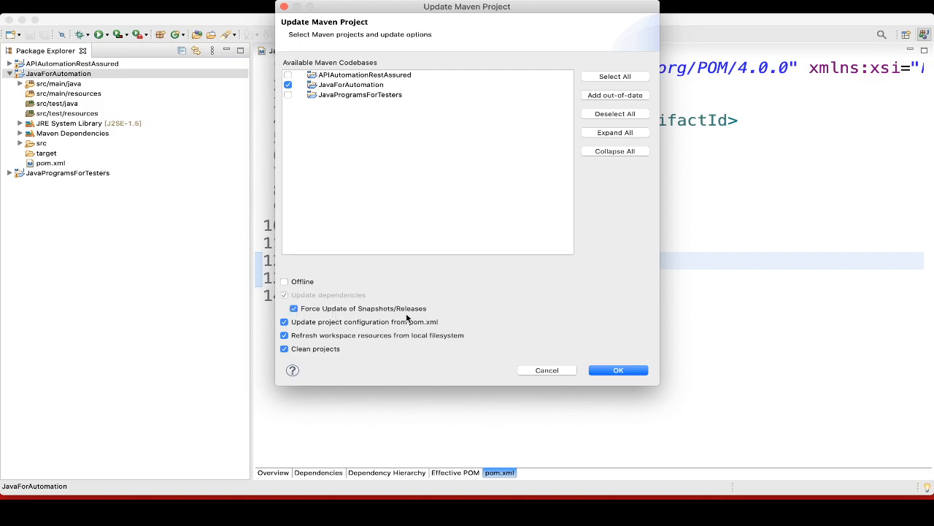
left_click(617, 371)
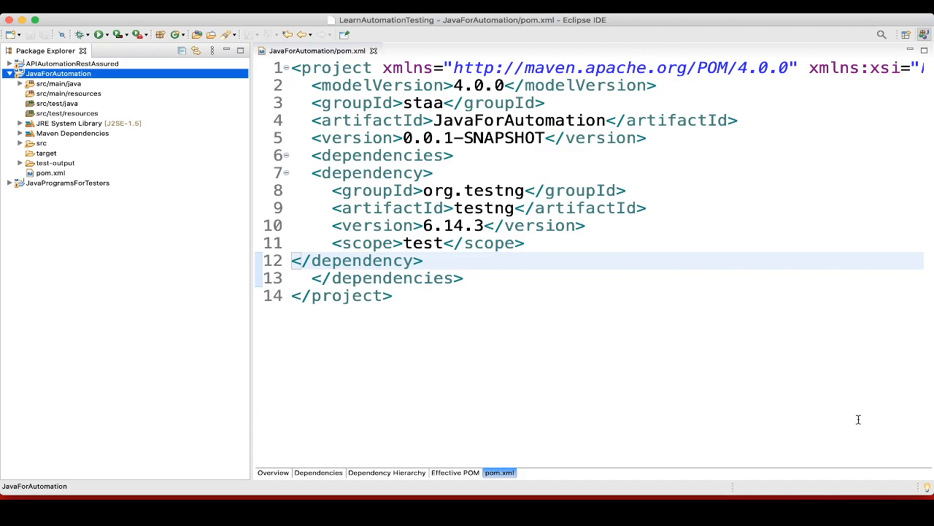
mouse_move(455, 210)
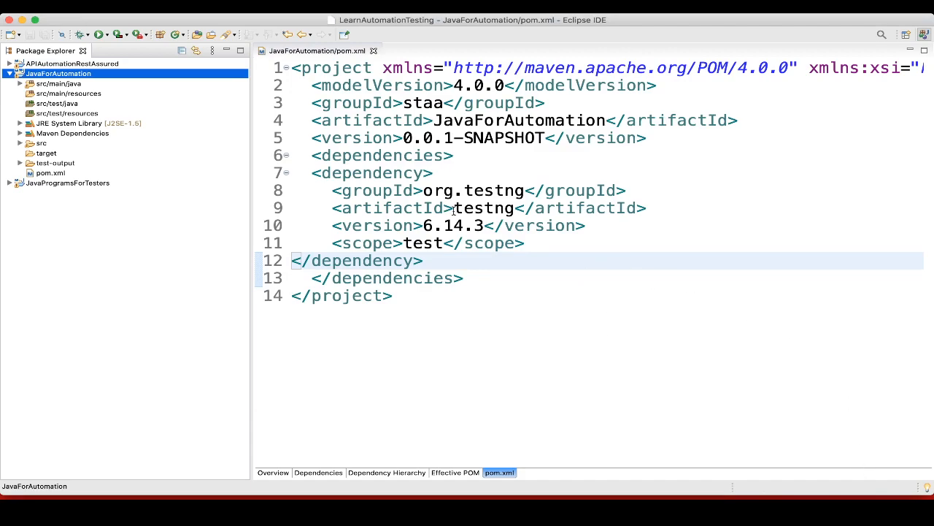
mouse_move(363, 181)
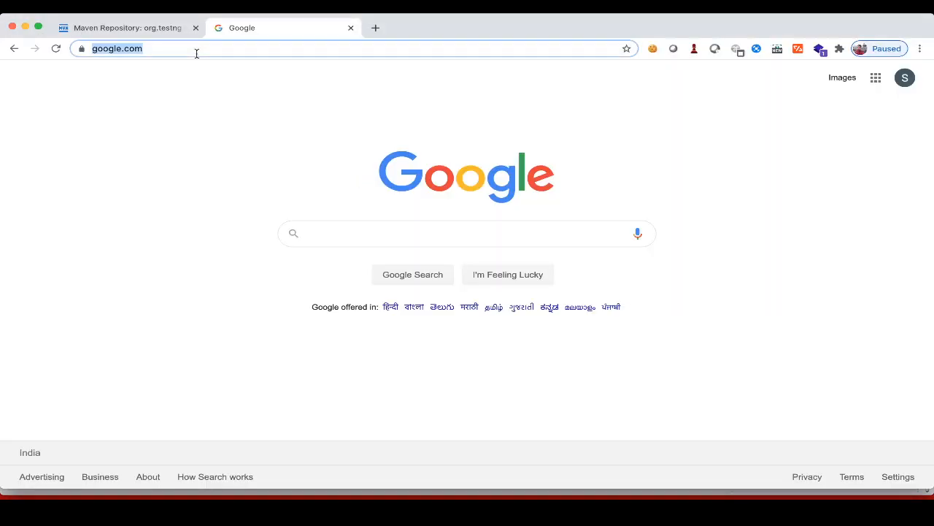
Search the web for 'testng tutorial' and open the TestNG site's Download page
type("testng tutorial")
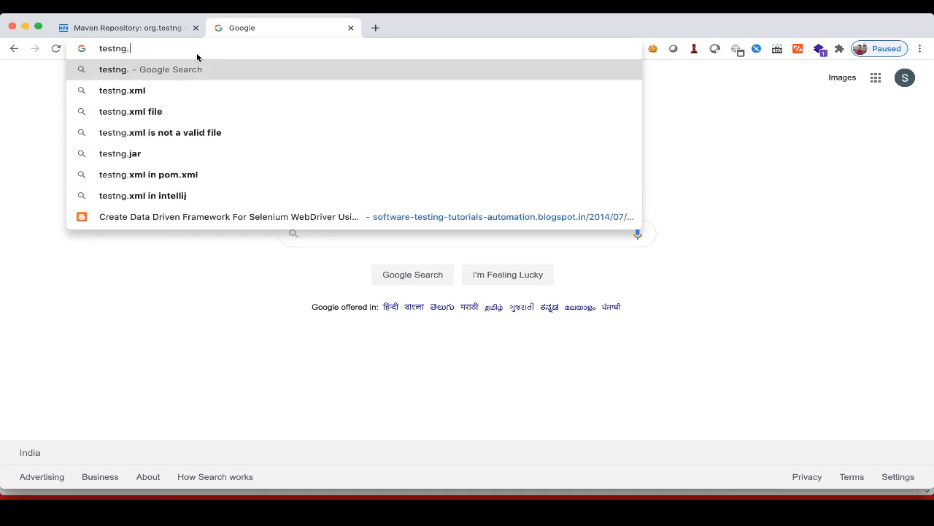
type("org/doc/")
key("Return")
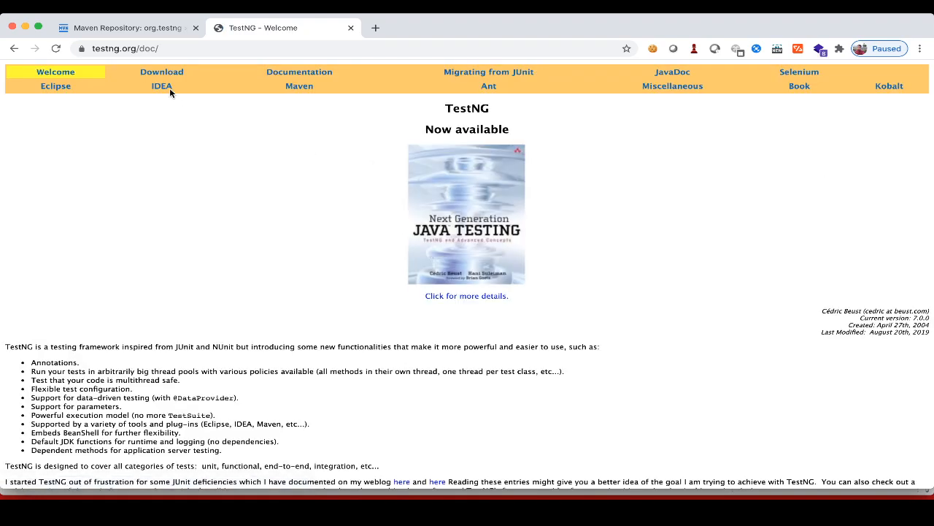
mouse_move(161, 72)
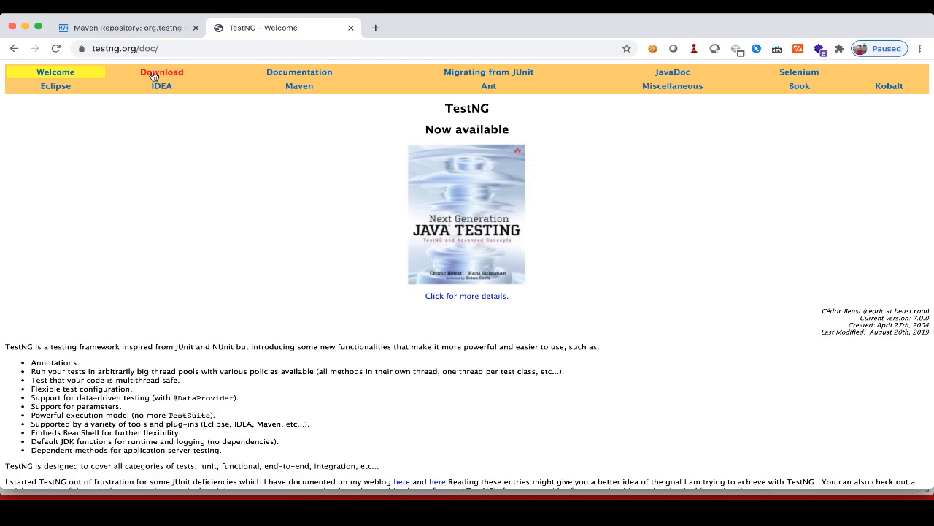
left_click(161, 71)
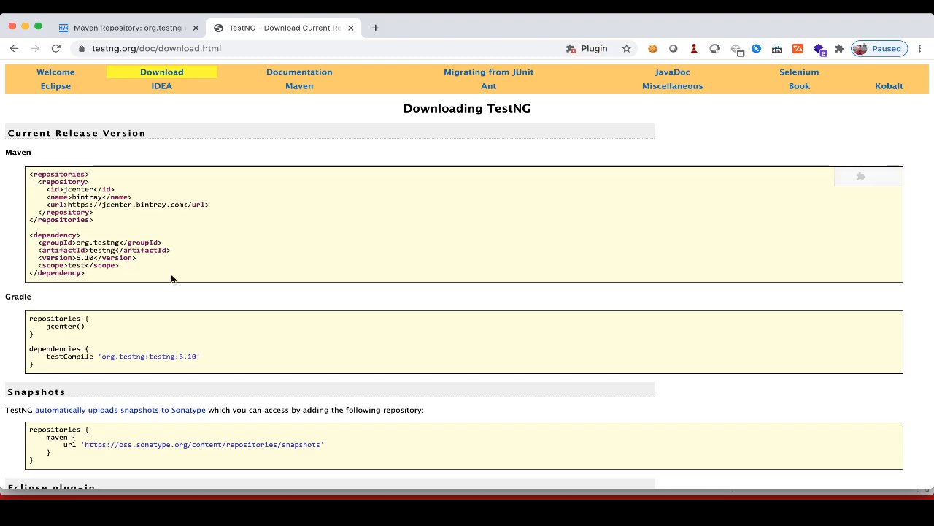
Scroll the Download page down to the Eclipse plug-in install instructions
scroll("down", 3)
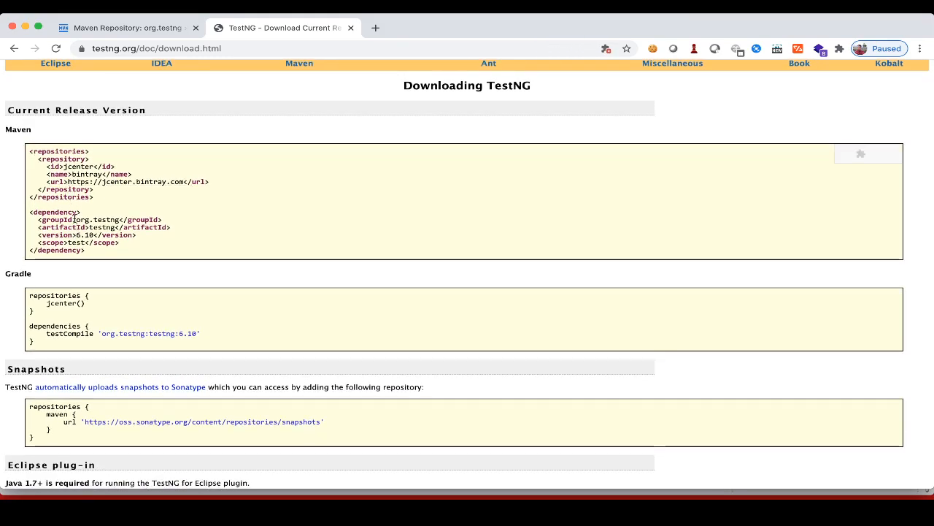
scroll("down", 3)
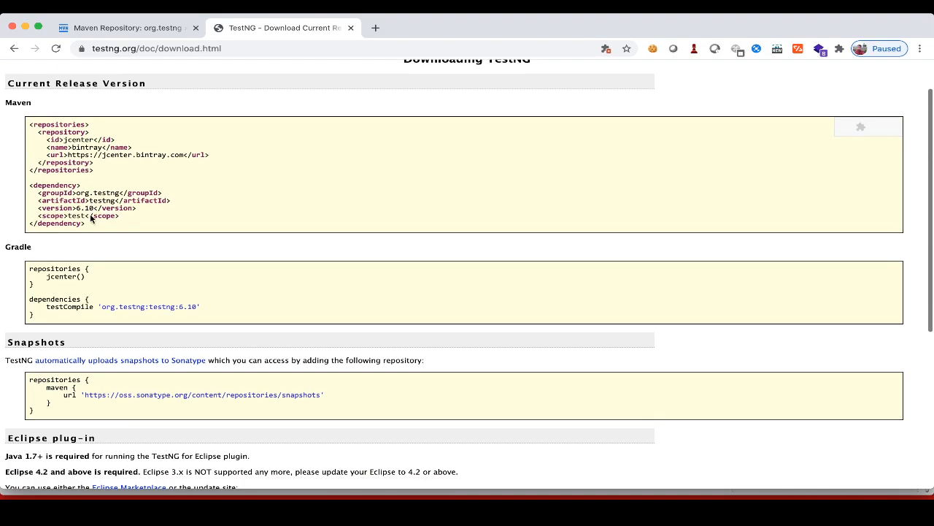
scroll("down", 3)
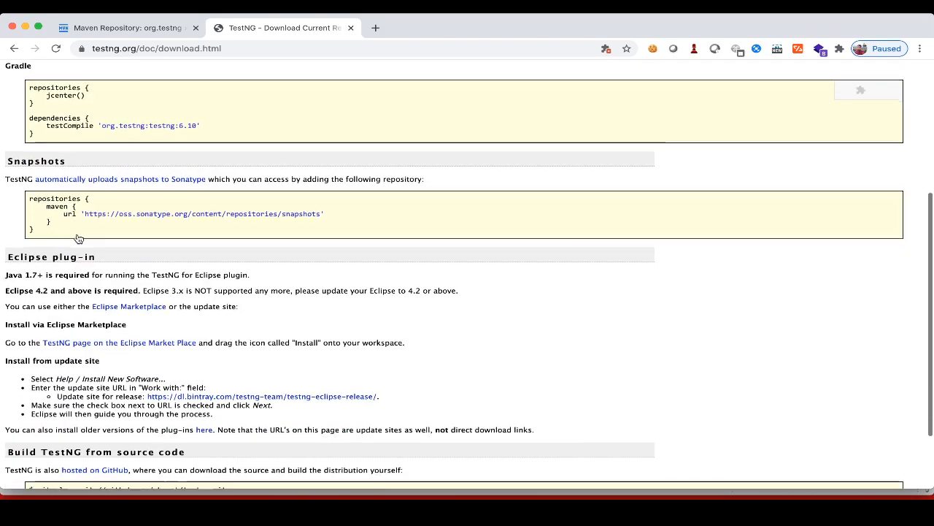
mouse_move(79, 263)
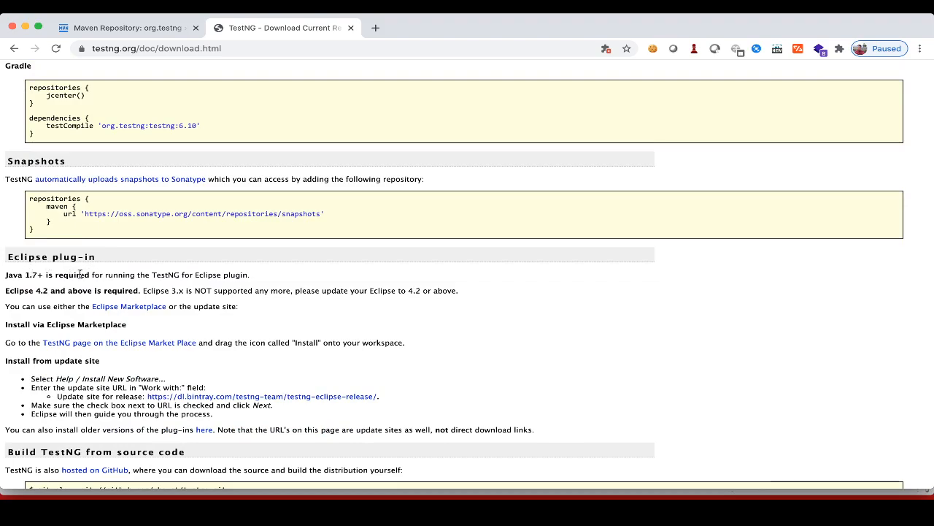
mouse_move(116, 286)
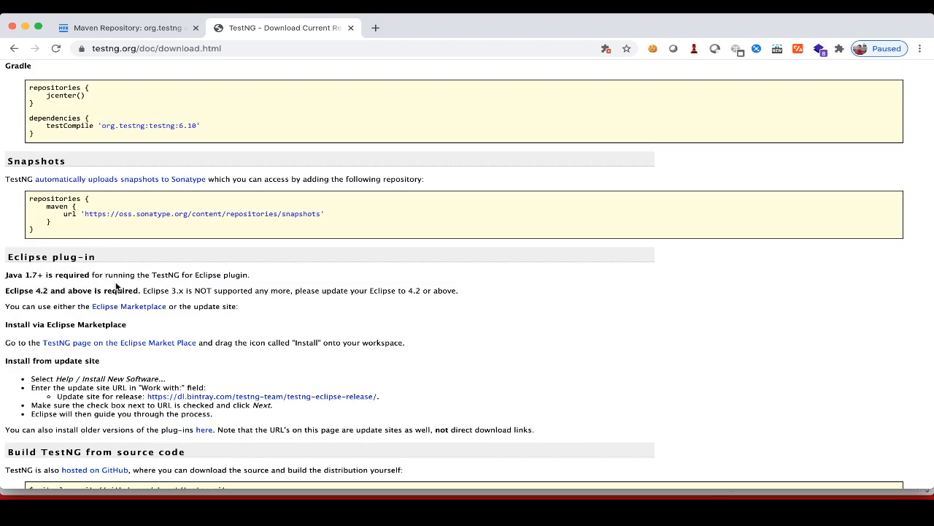
mouse_move(242, 284)
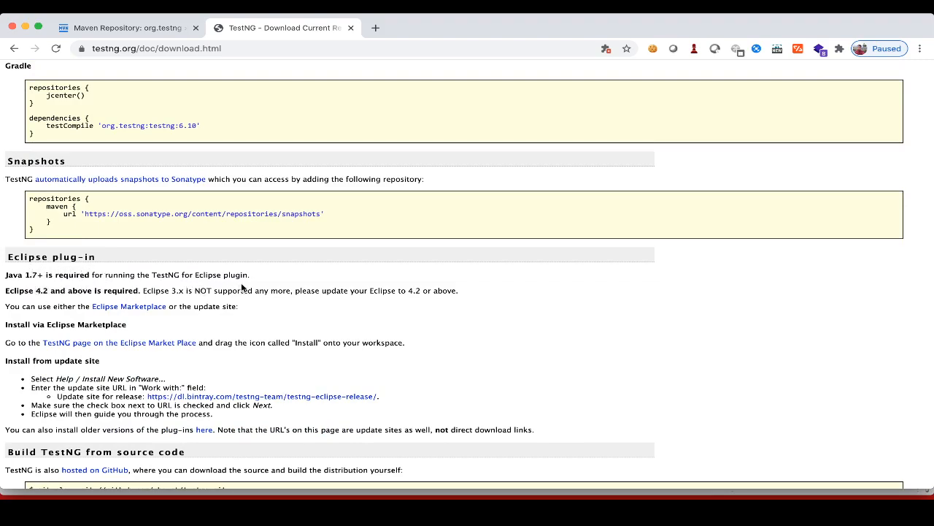
mouse_move(234, 330)
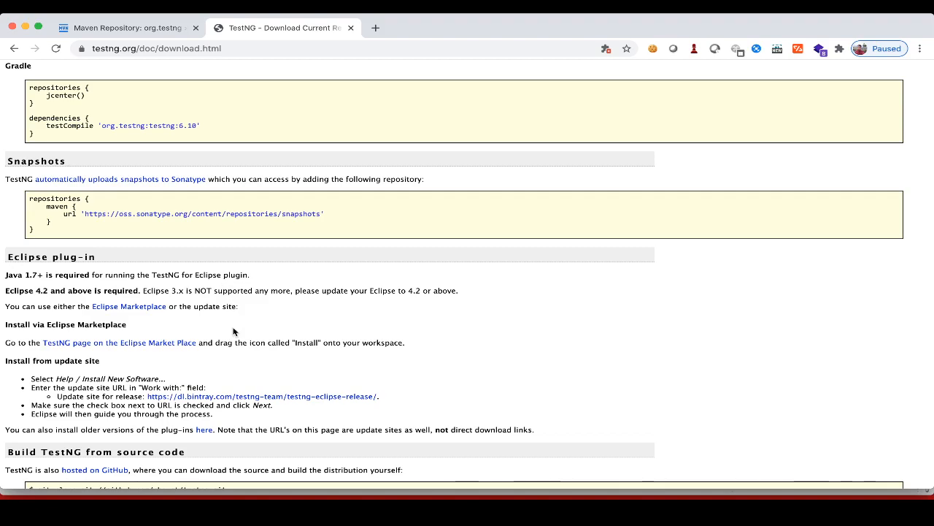
scroll("down", 3)
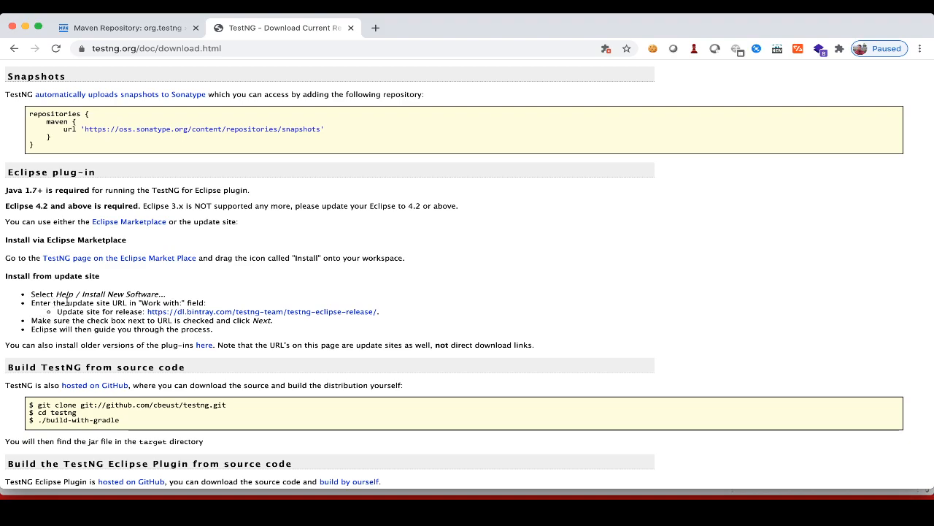
mouse_move(111, 280)
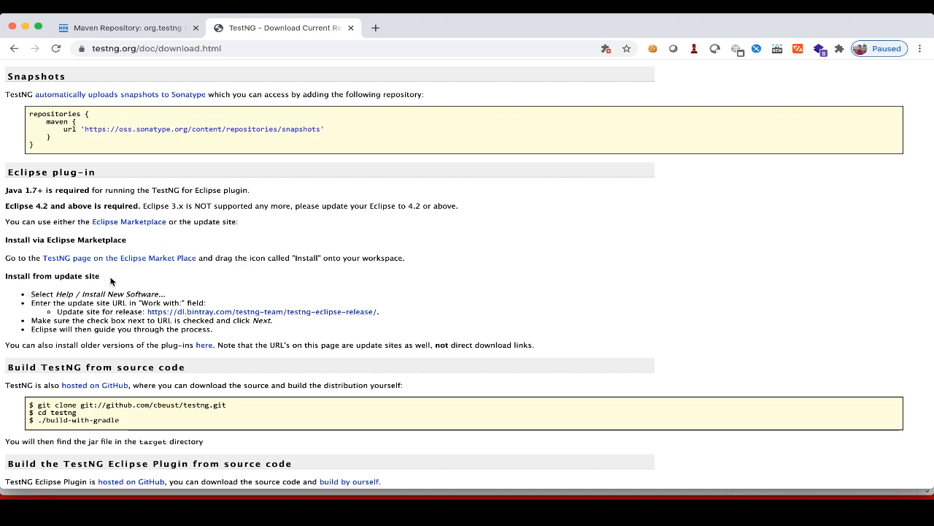
mouse_move(172, 295)
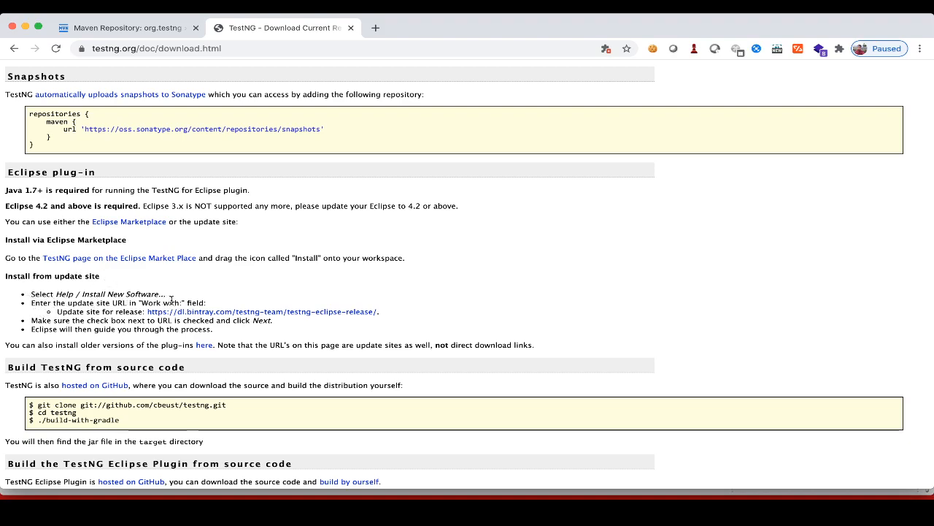
mouse_move(203, 314)
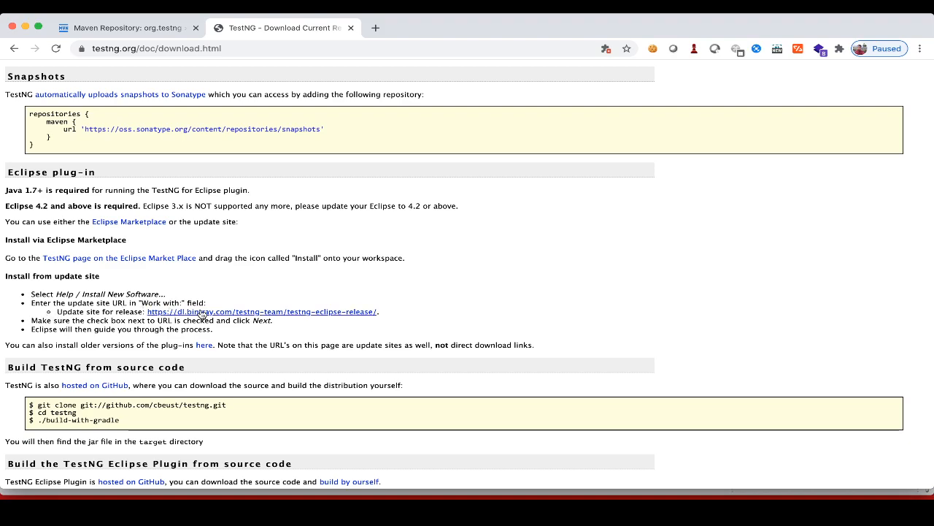
mouse_move(387, 318)
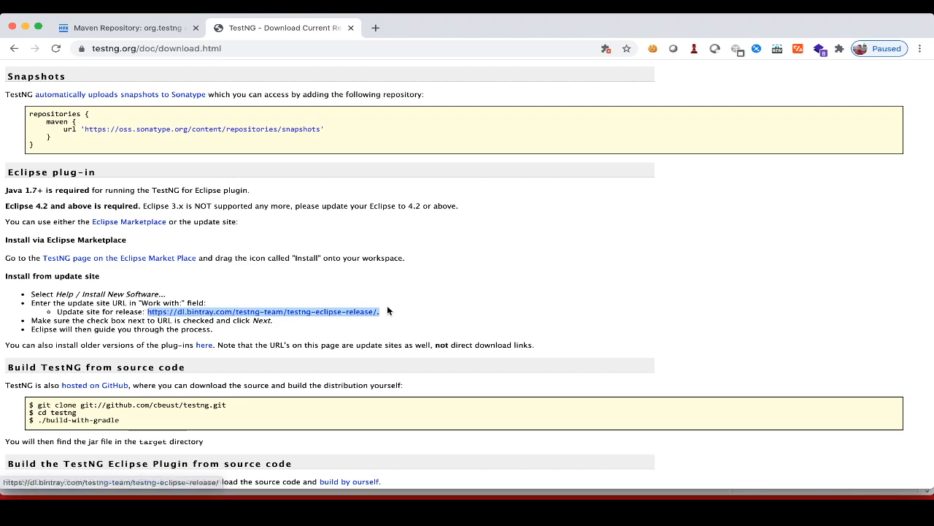
mouse_move(537, 295)
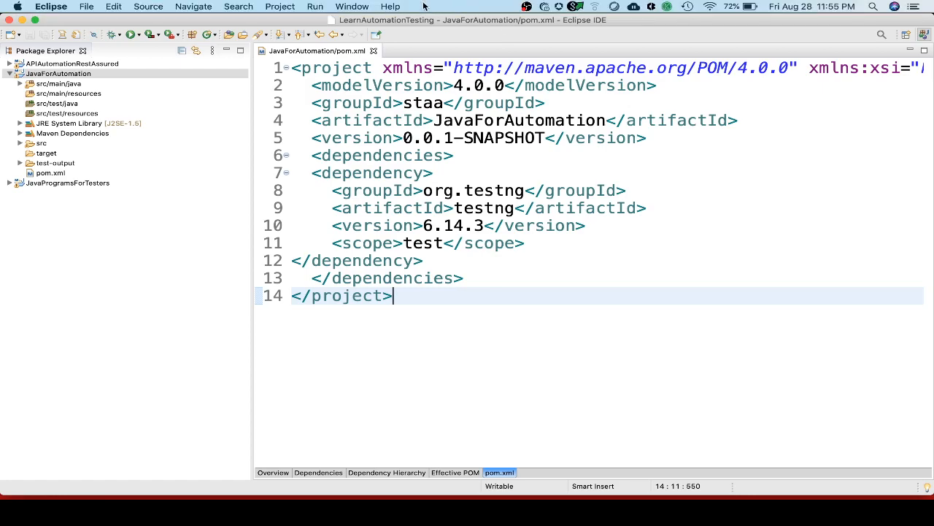
Start Install New Software from the Help menu and begin adding a new software site
left_click(391, 5)
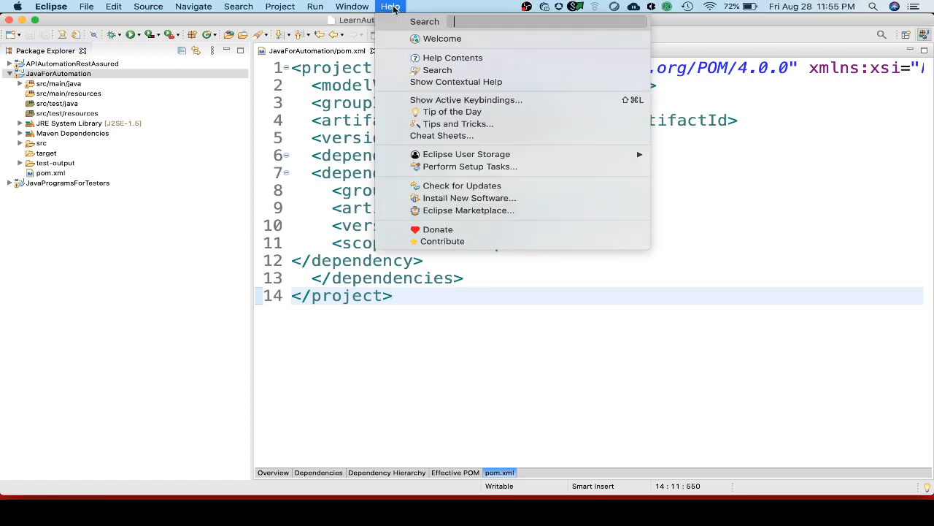
mouse_move(467, 198)
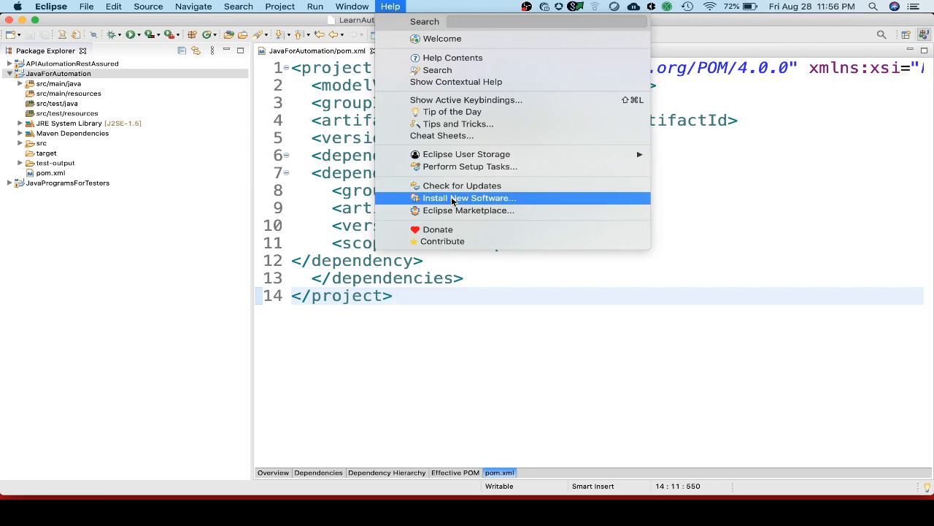
left_click(470, 199)
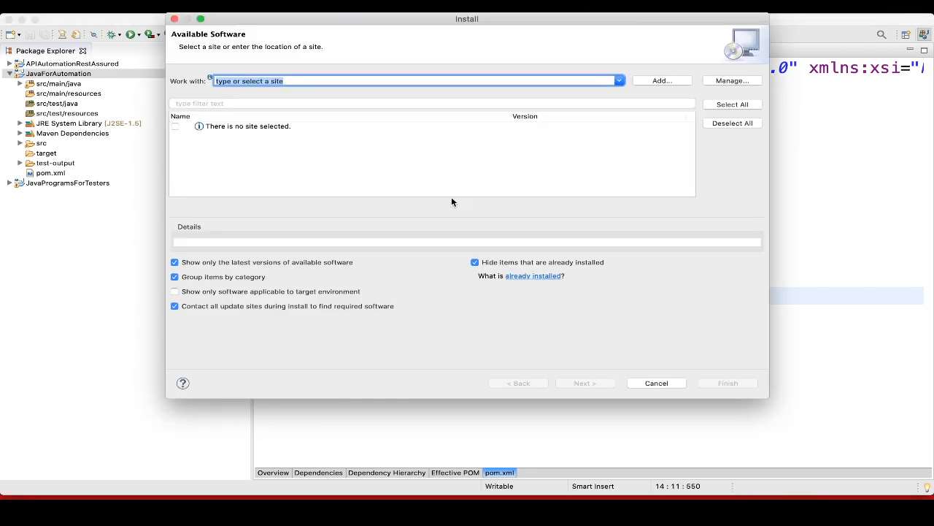
mouse_move(433, 205)
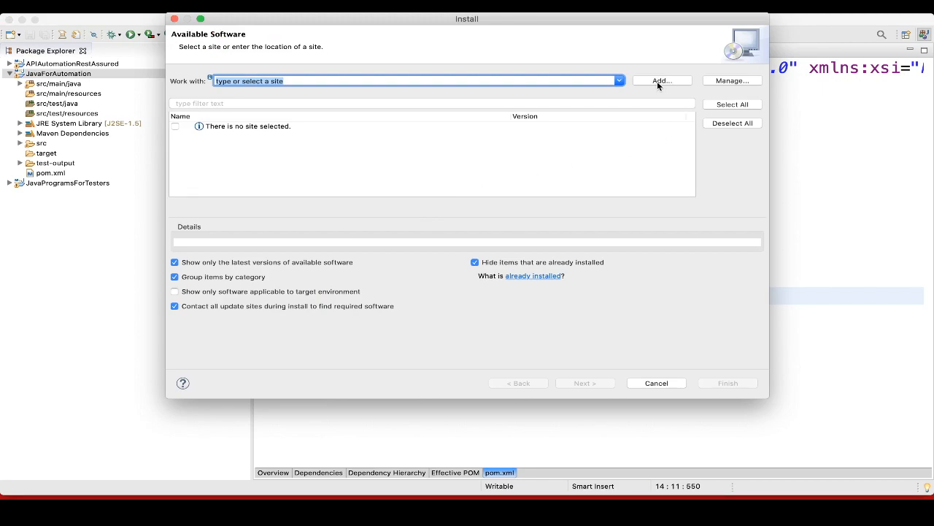
left_click(660, 80)
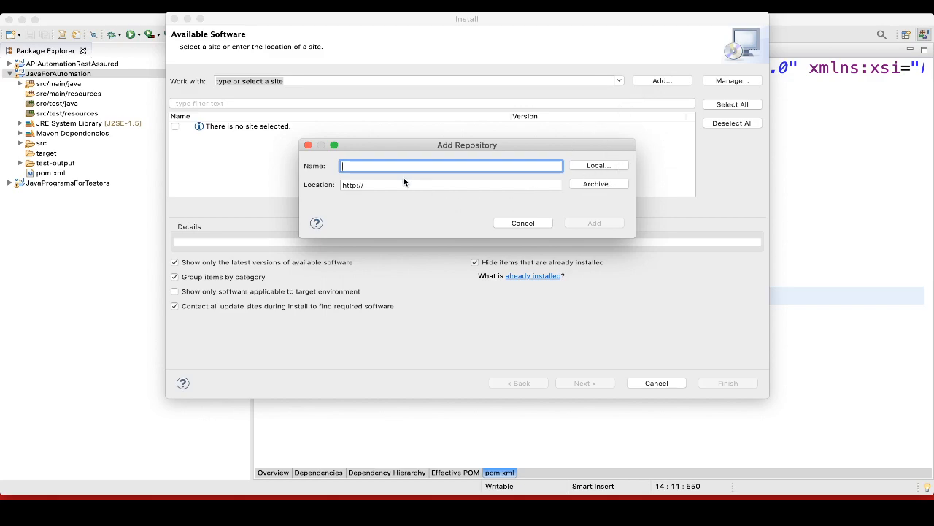
type("TestNG")
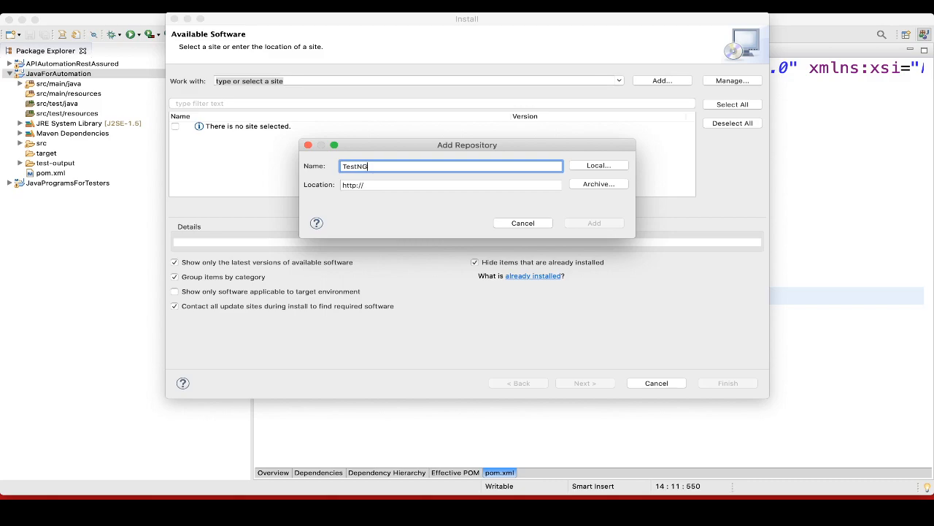
left_click(450, 184)
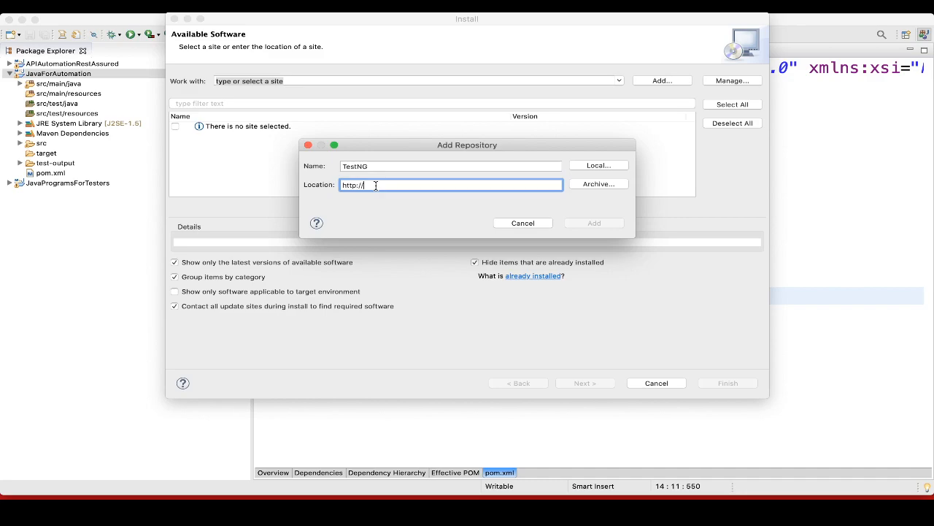
type("https://dl.bintray.com/testng-team/testng-eclipse-release/6.14.")
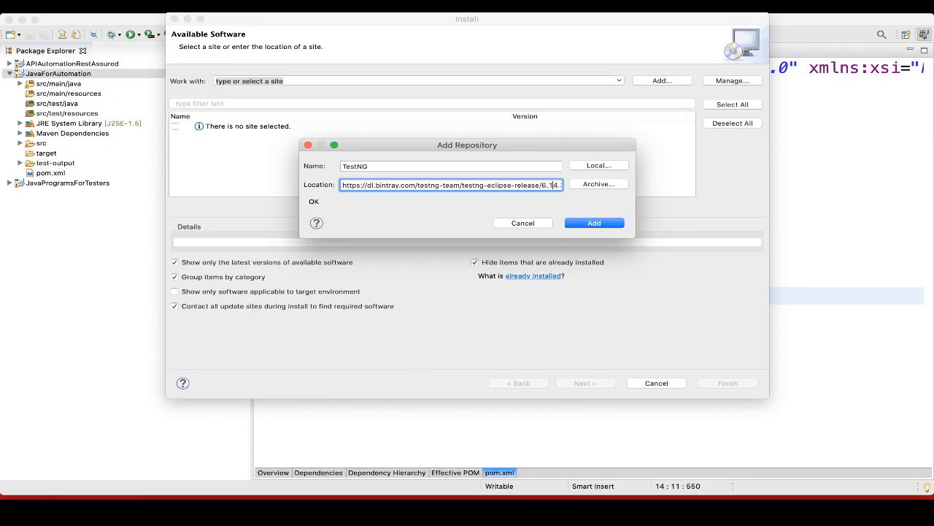
type("3")
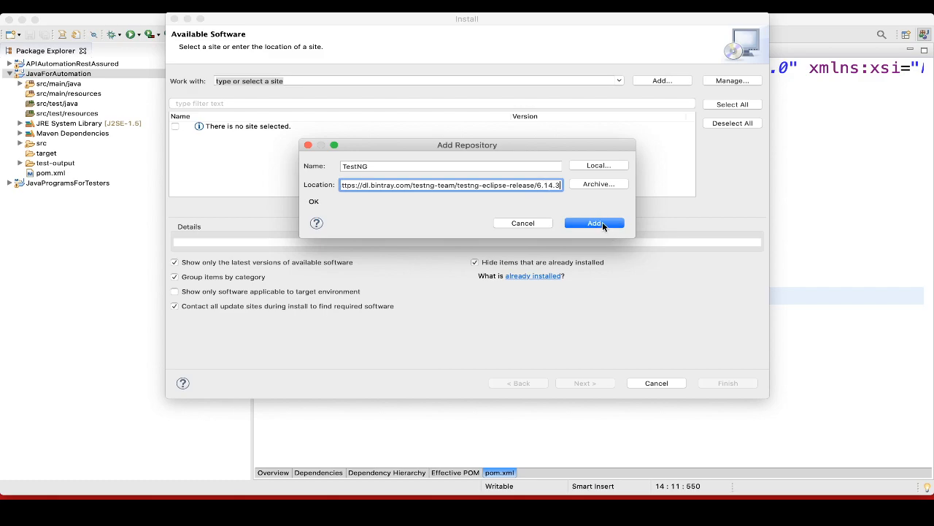
left_click(594, 221)
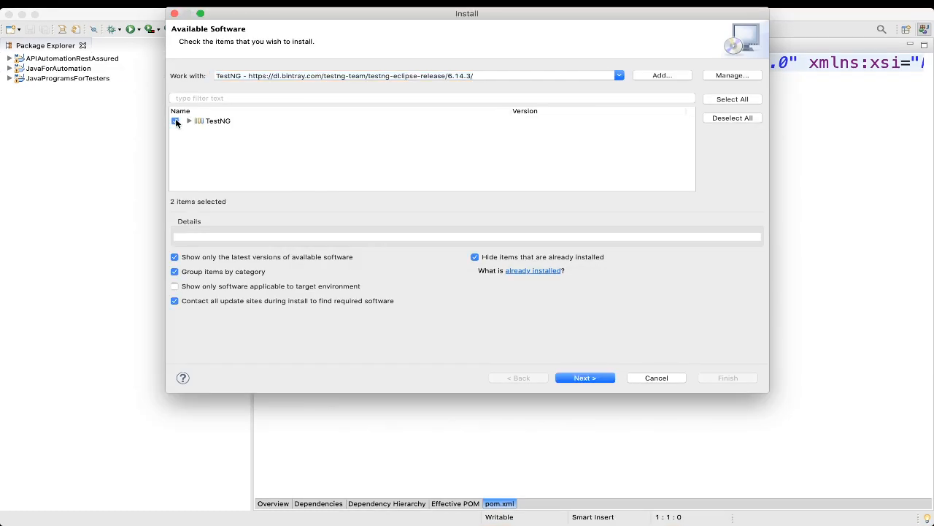
Select TestNG for installation and proceed through the install details to the license review
left_click(584, 377)
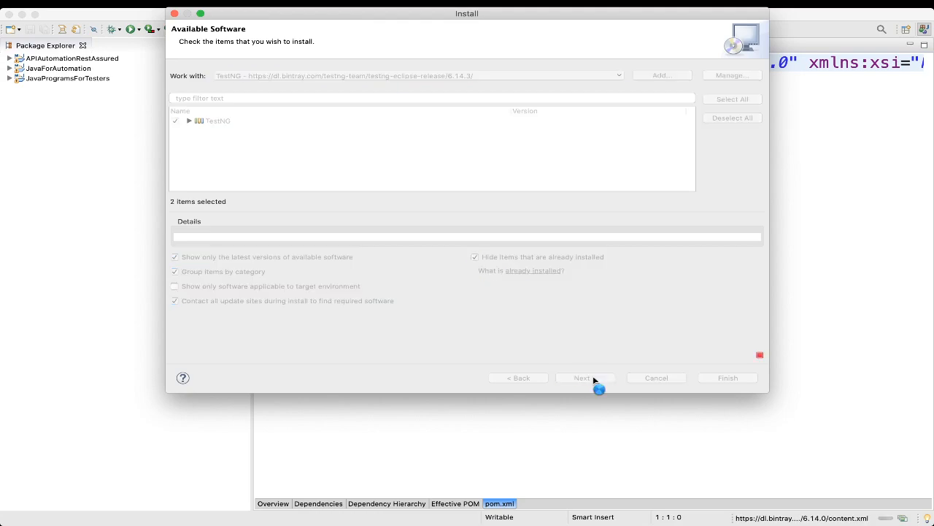
left_click(584, 377)
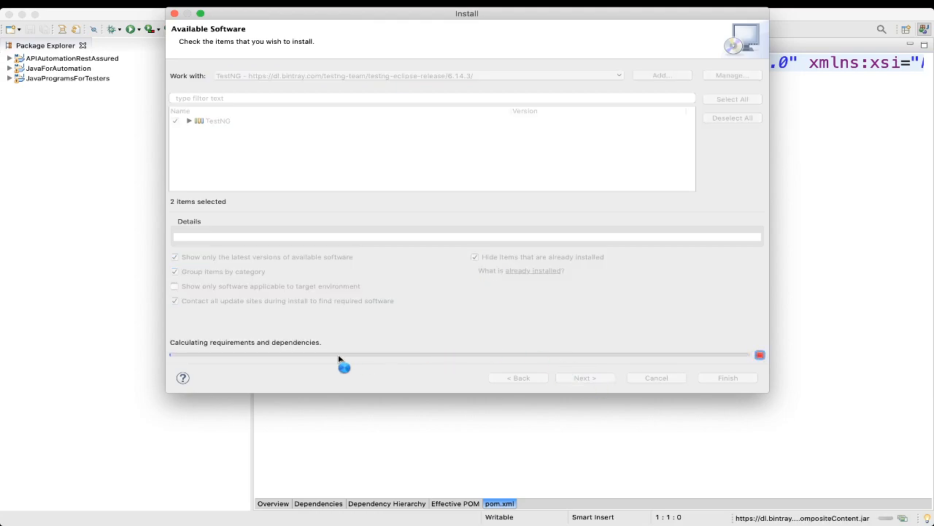
mouse_move(330, 350)
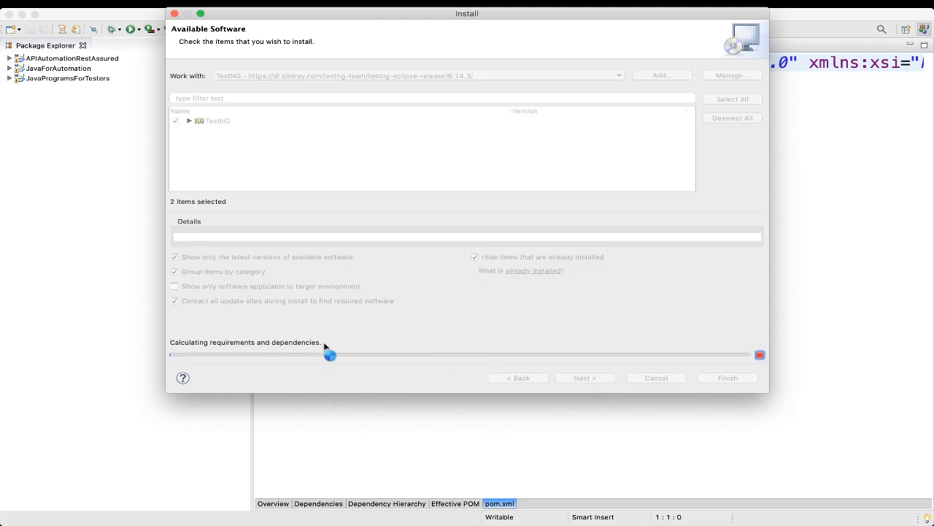
mouse_move(534, 335)
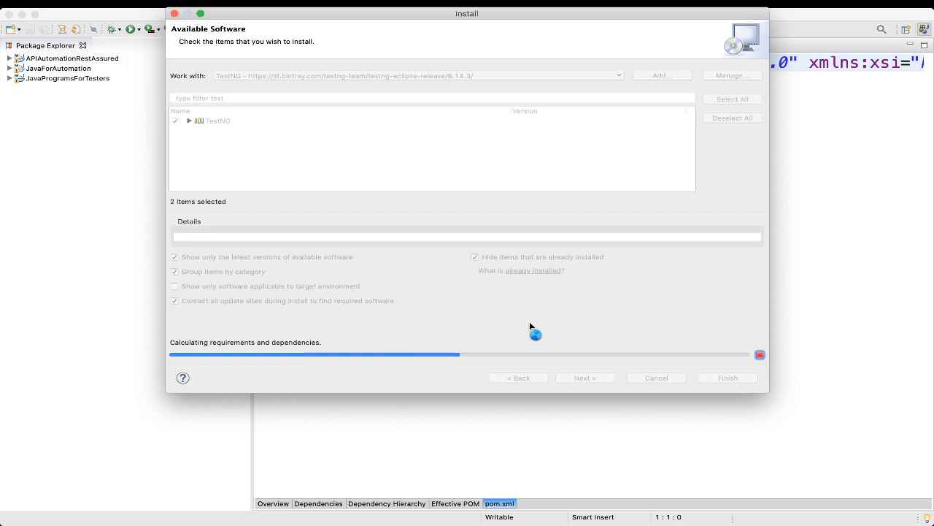
left_click(585, 376)
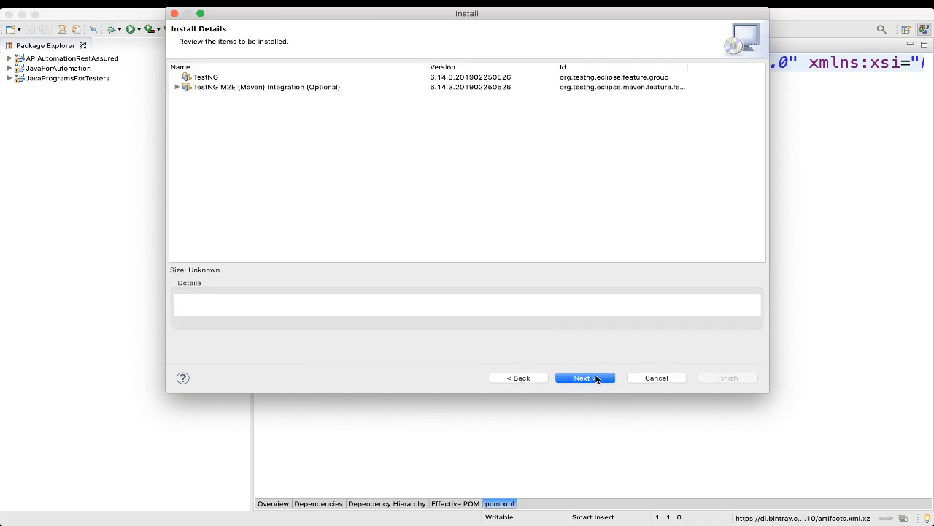
left_click(584, 376)
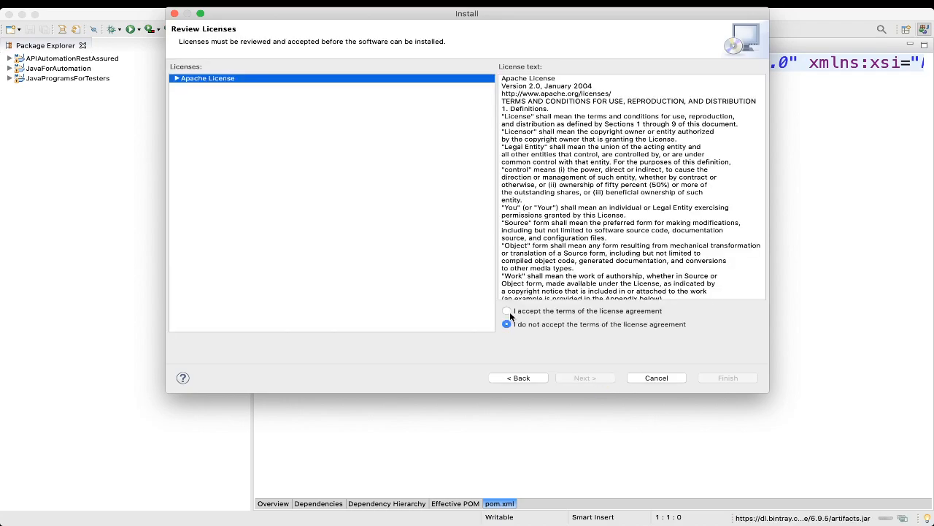
Accept the license agreement and finish to start installing TestNG
left_click(507, 309)
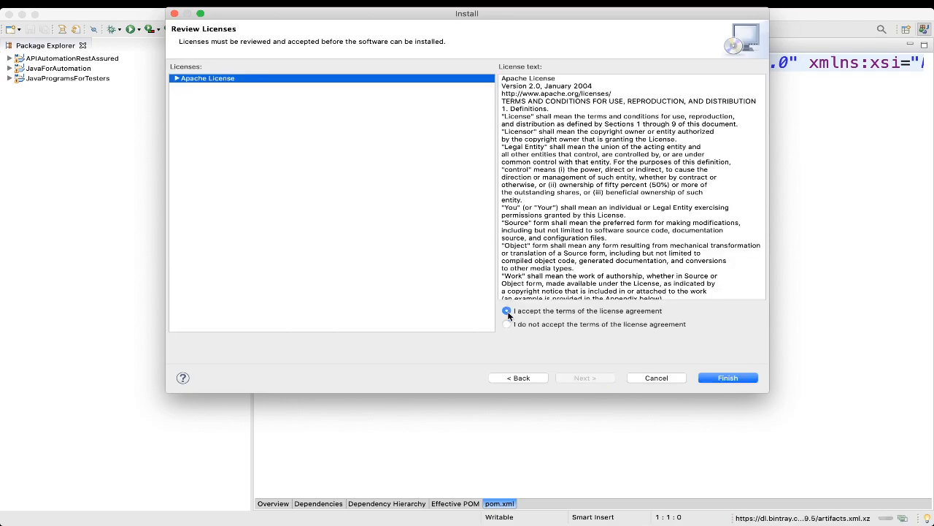
left_click(507, 309)
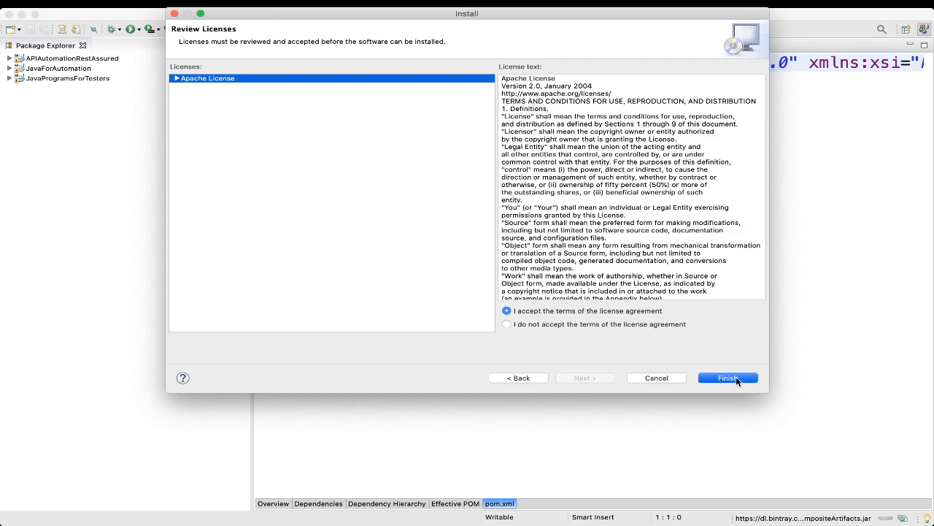
left_click(727, 377)
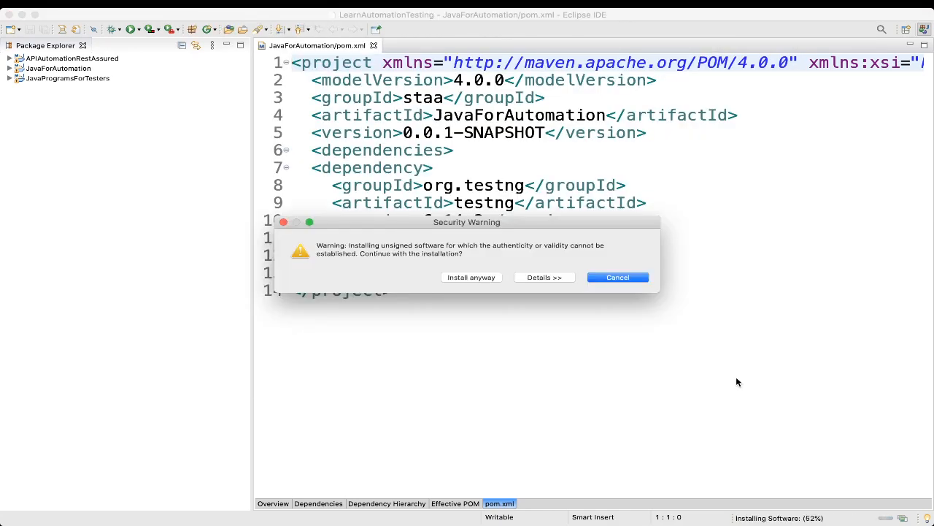
mouse_move(482, 254)
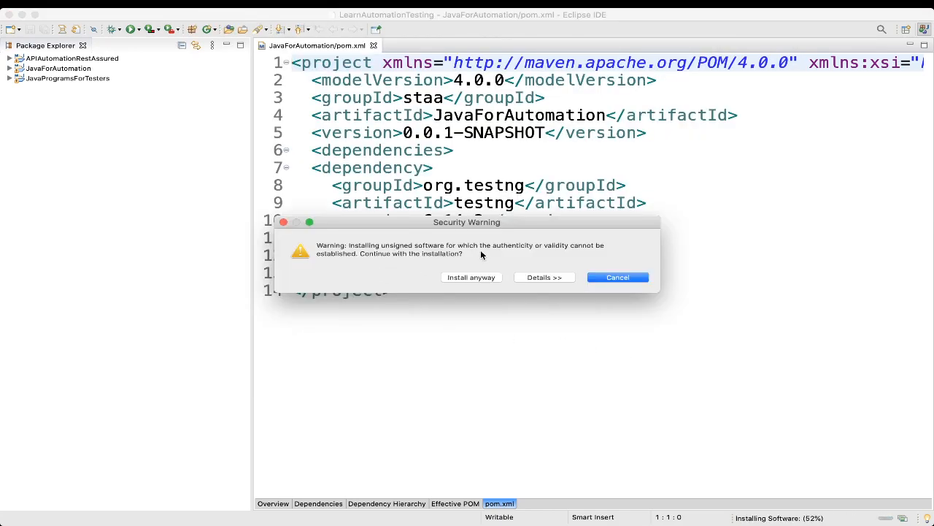
mouse_move(347, 263)
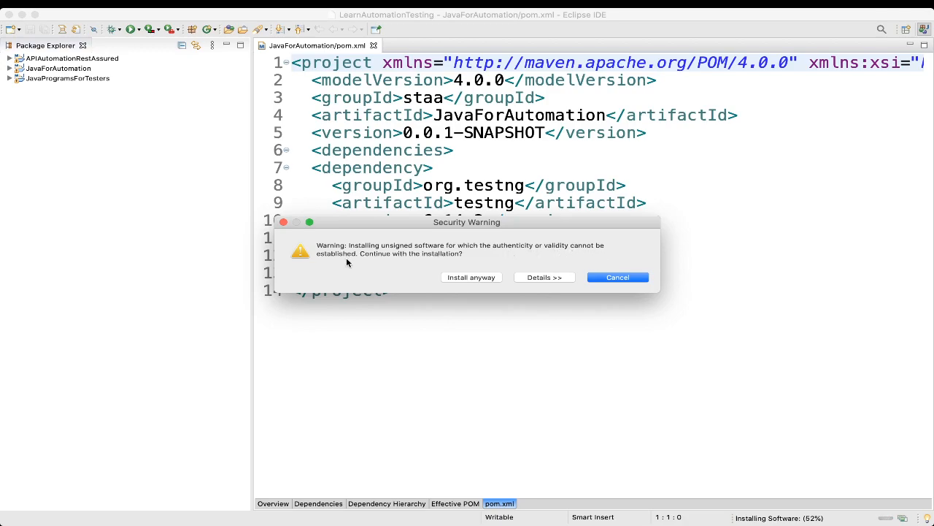
mouse_move(466, 265)
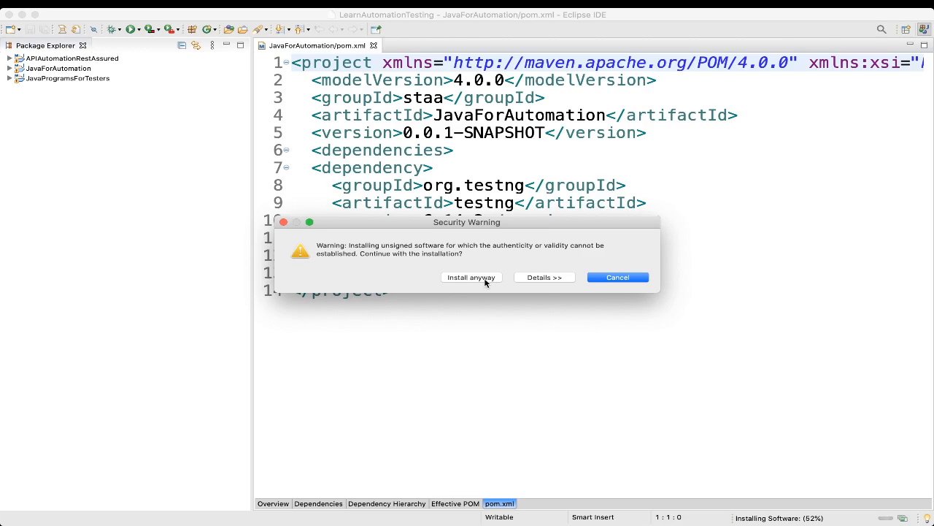
Install anyway despite the unsigned-software security warning
left_click(470, 278)
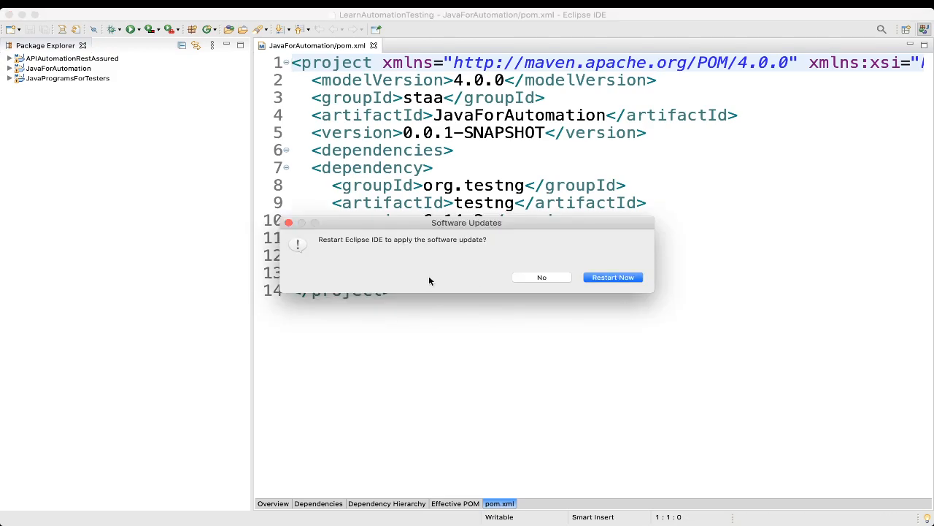
mouse_move(613, 277)
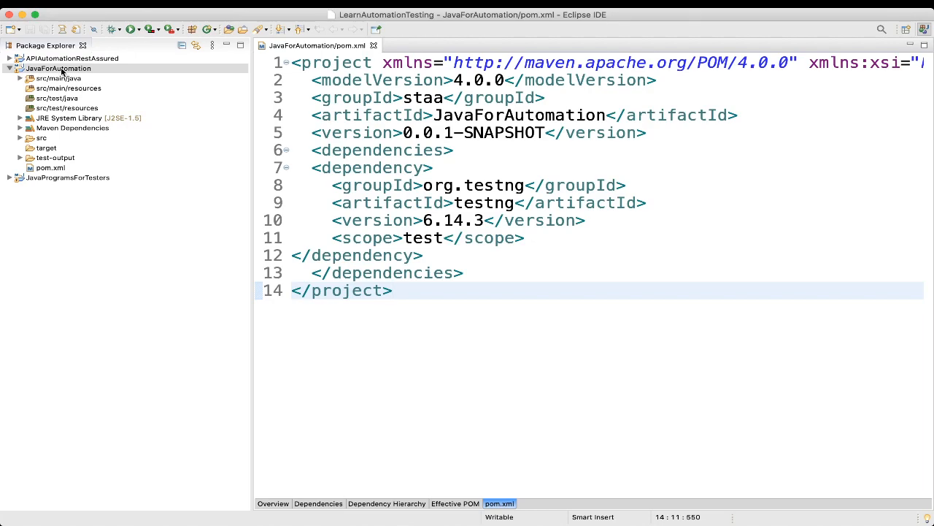
Show JavaForAutomation's context menu to confirm the new TestNG entry
right_click(57, 69)
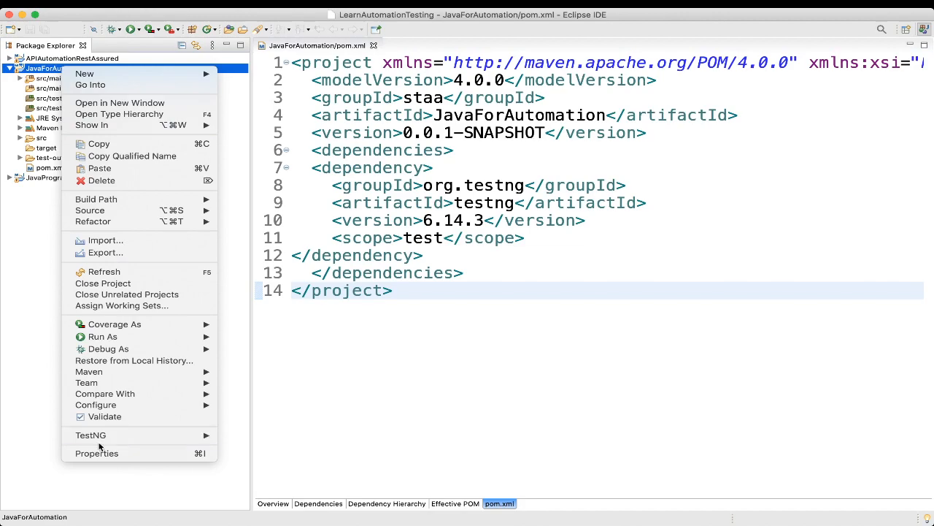
mouse_move(90, 435)
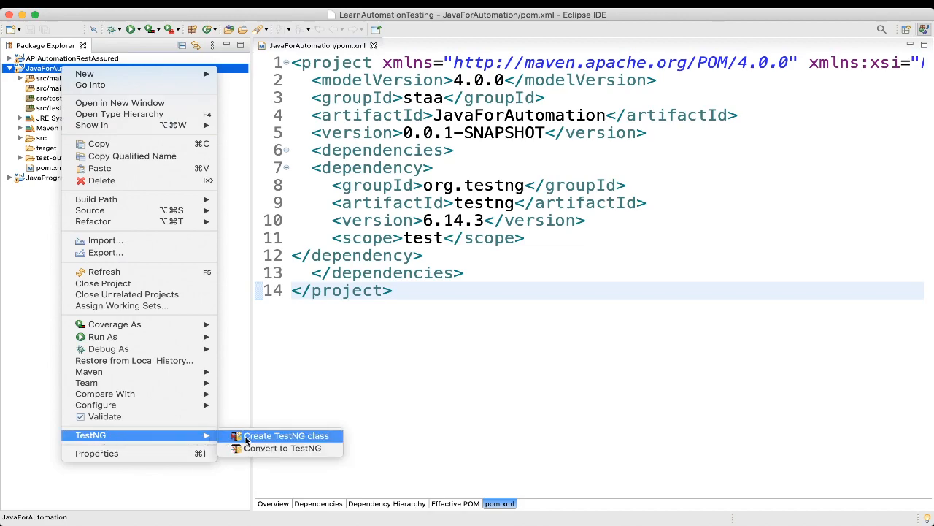
mouse_move(143, 435)
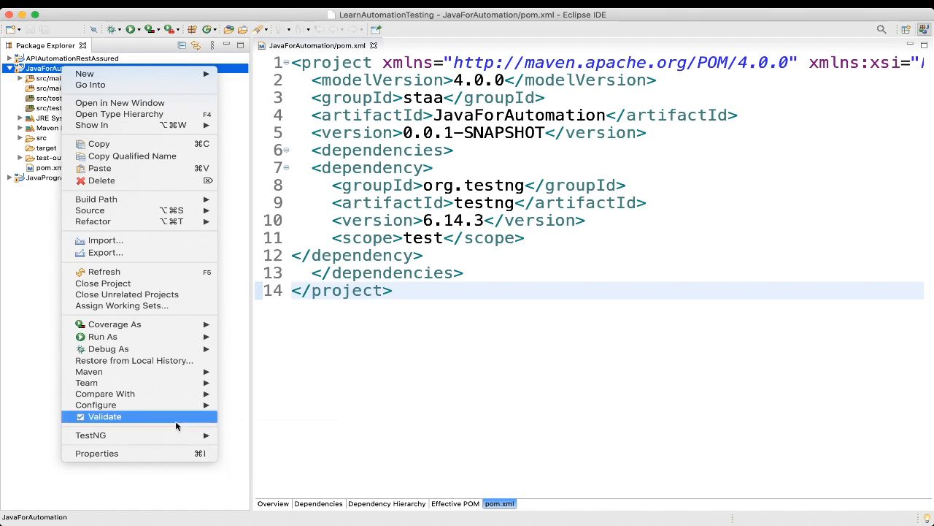
mouse_move(7, 298)
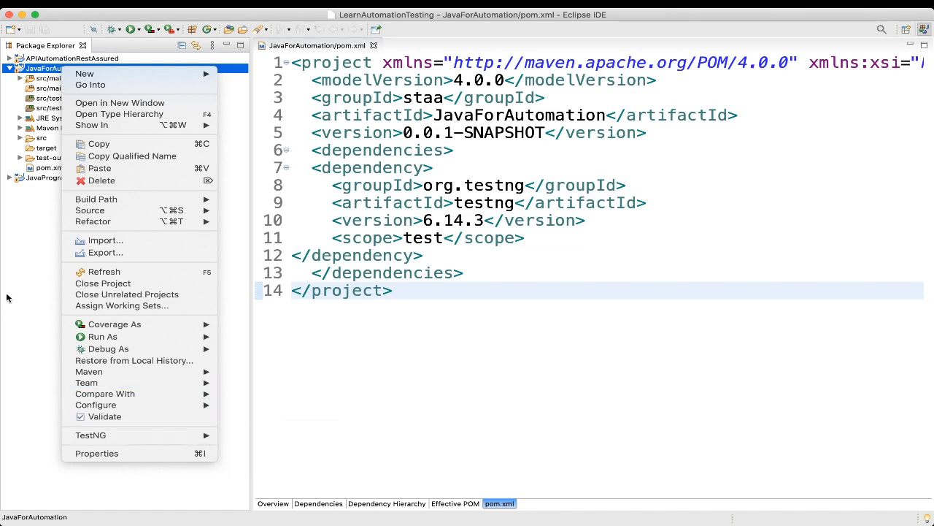